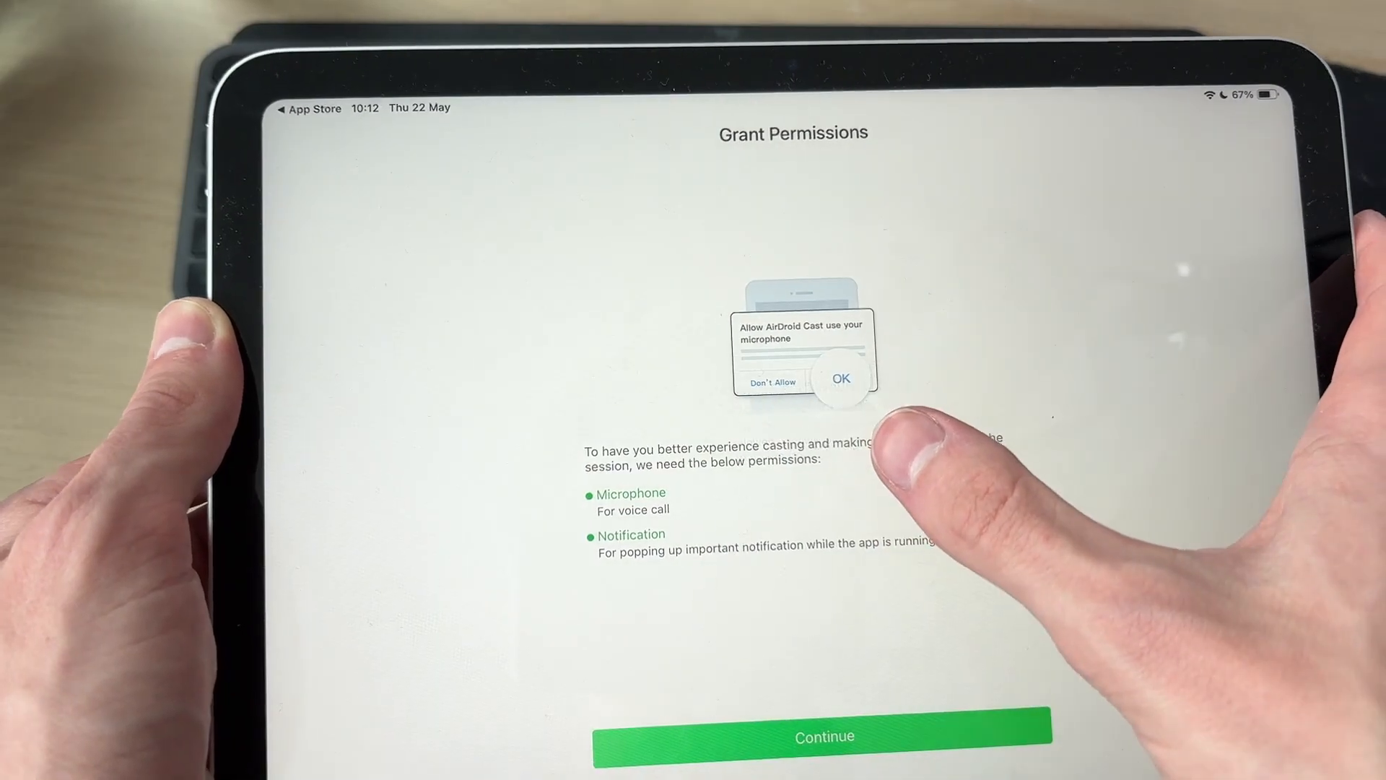
- Allow AirDroid Cast on the iPad to use the microphone and send notifications
click(840, 378)
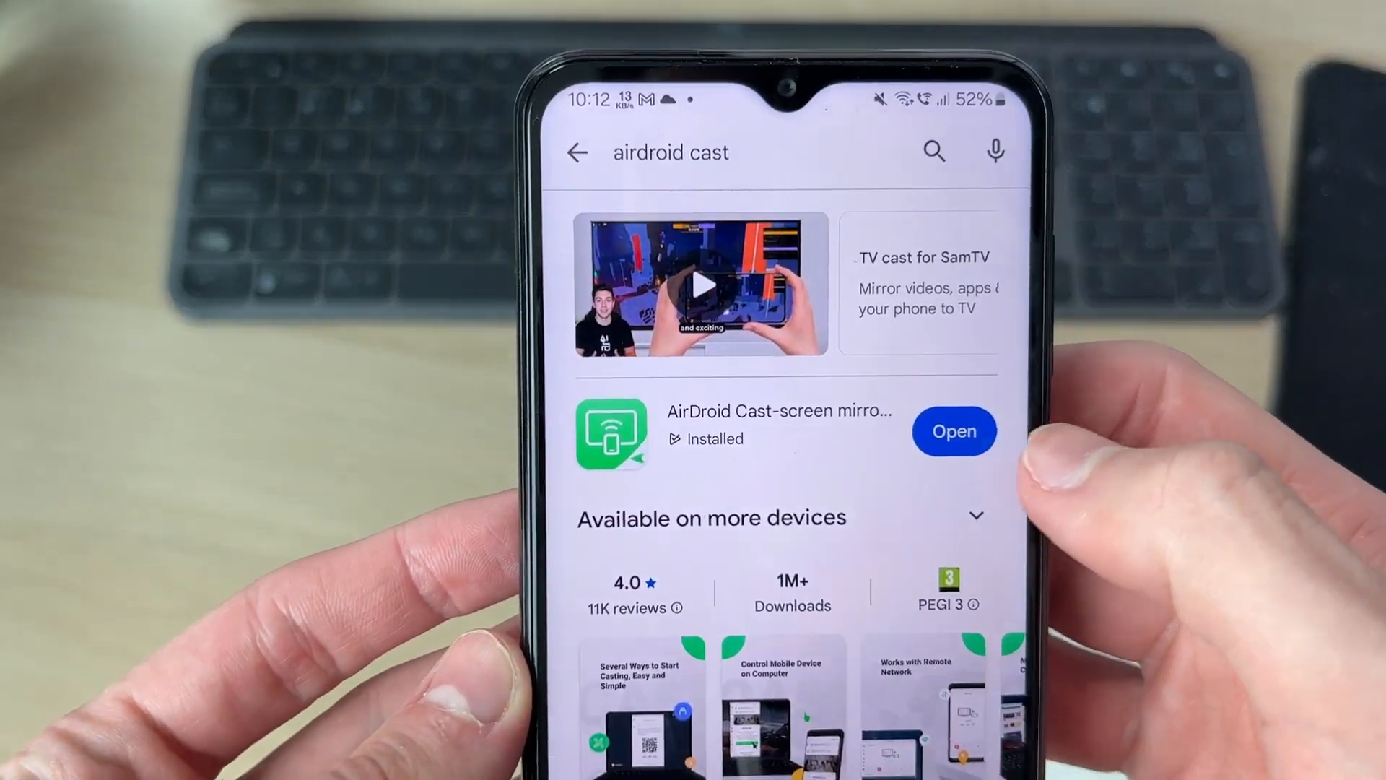
- Launch AirDroid Cast on the Android phone from its Google Play listing
click(953, 430)
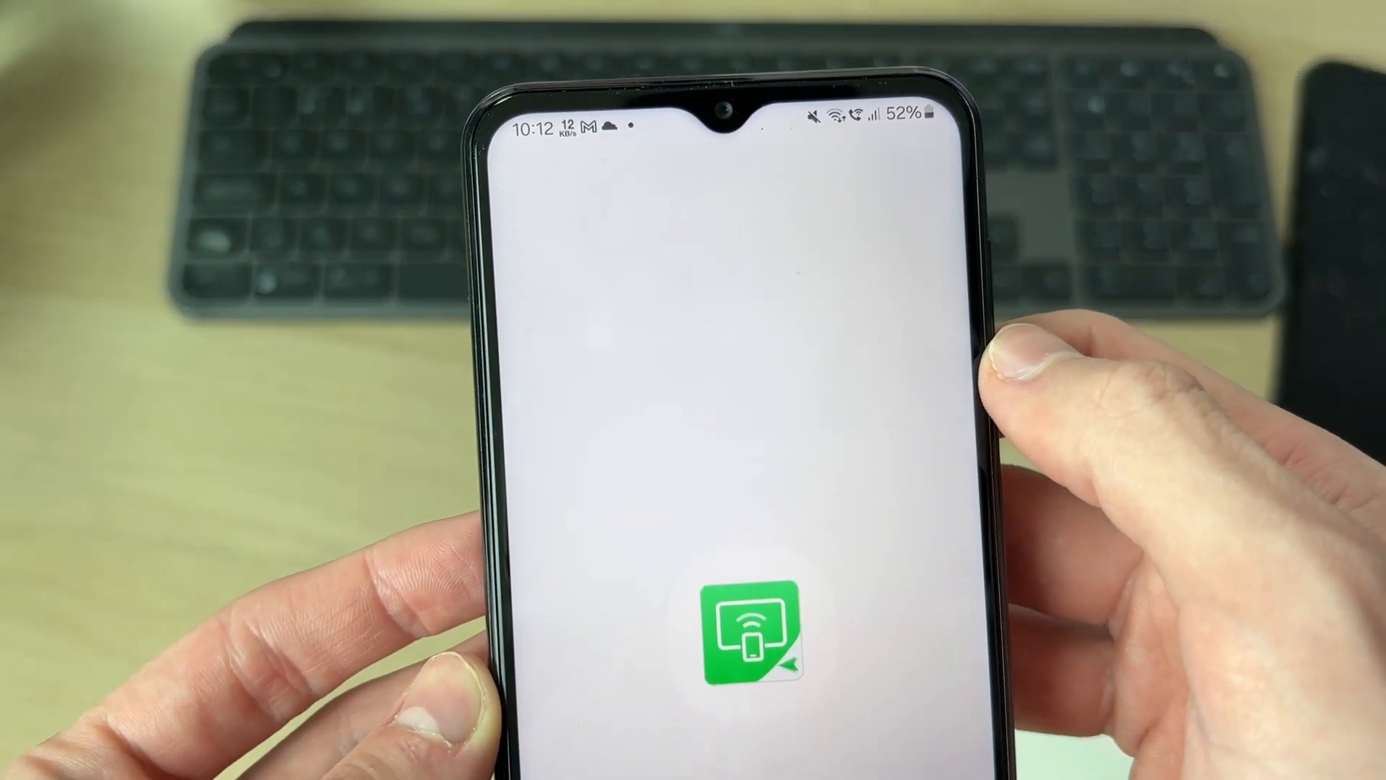